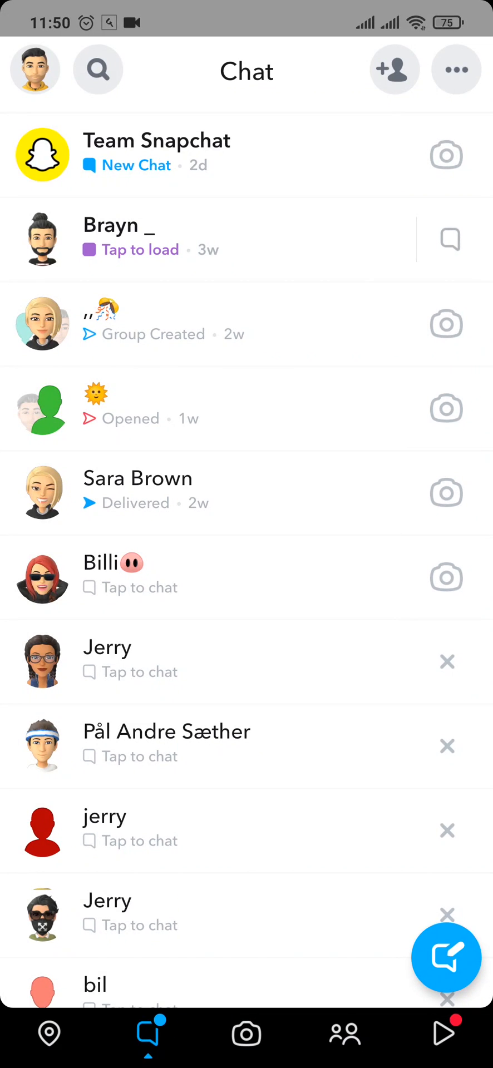
Go from your profile Bitmoji to the Settings screen
left_click(34, 69)
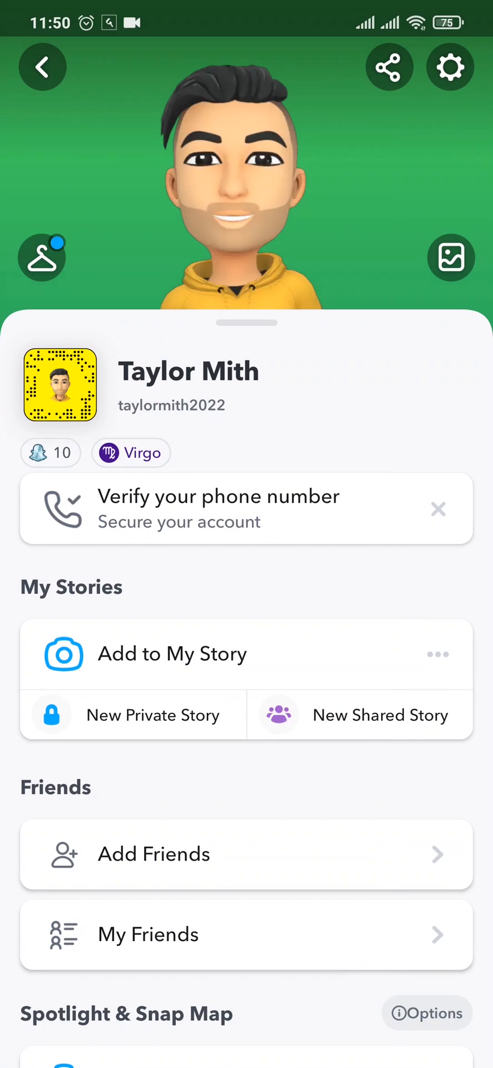
left_click(451, 67)
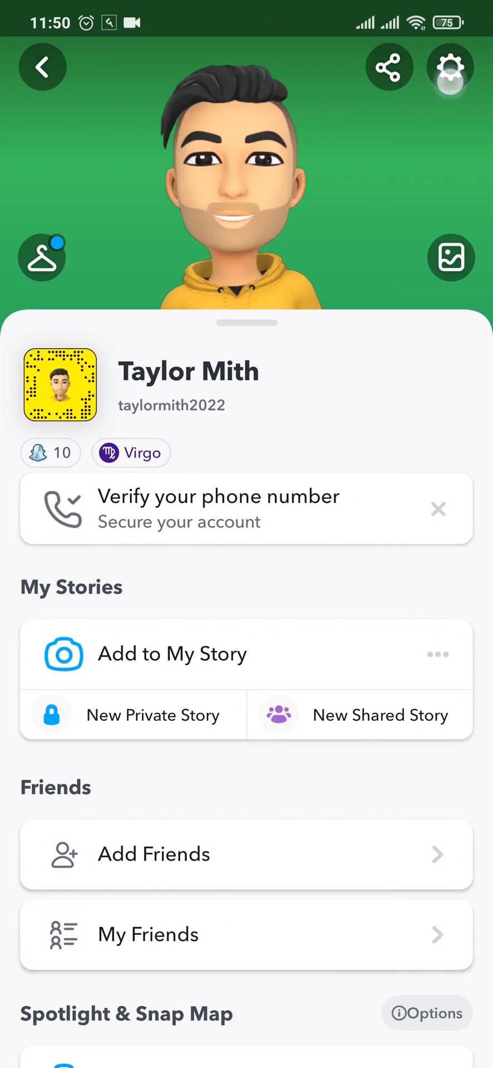
left_click(449, 67)
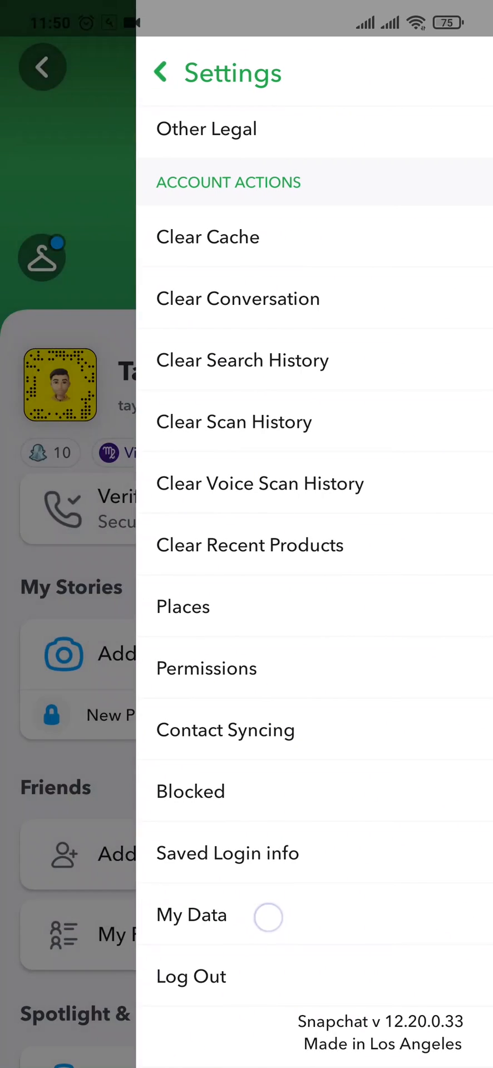
left_click(190, 916)
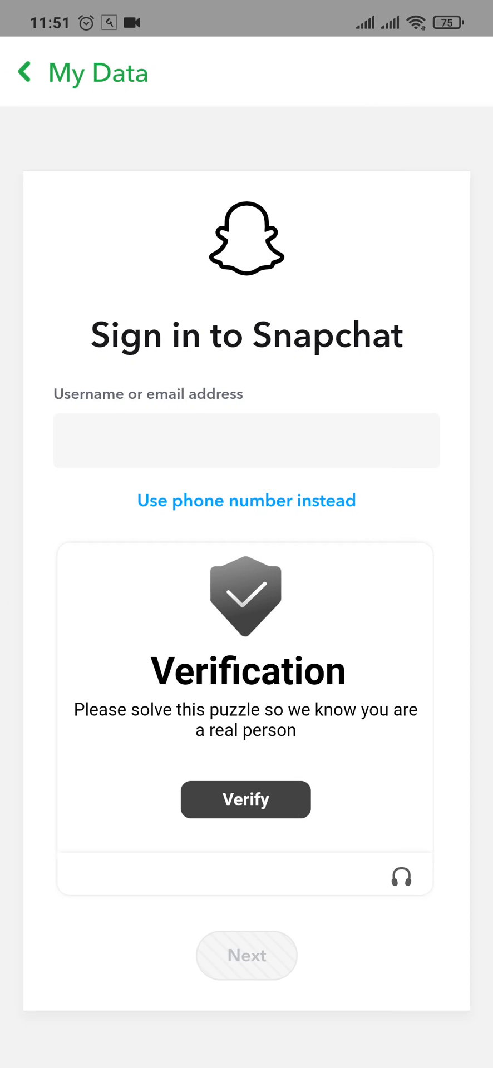
scroll("down", 3)
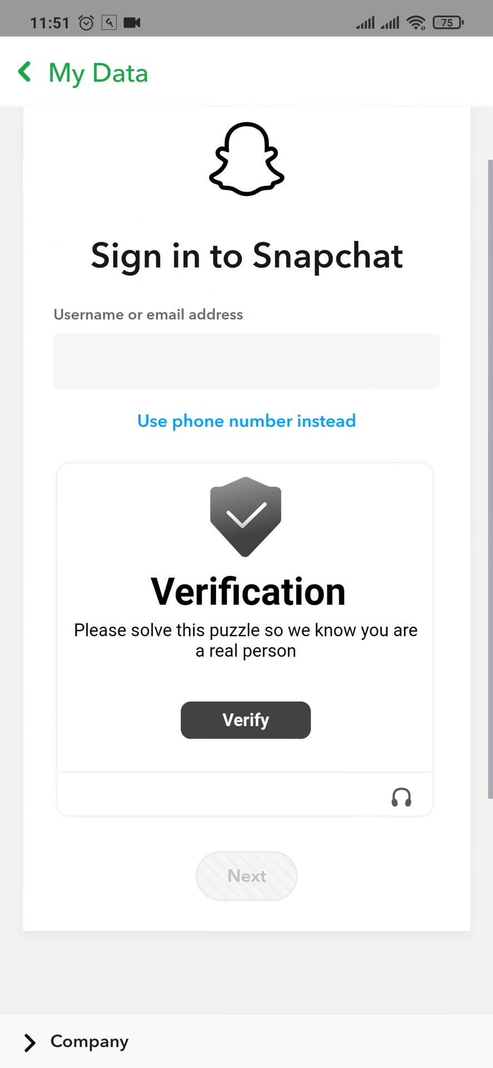
left_click(247, 361)
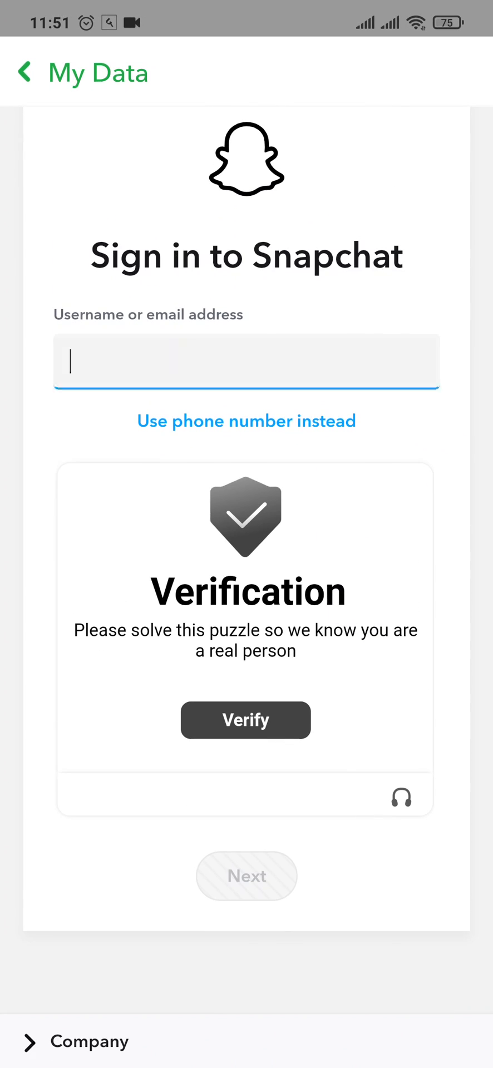
type("taylormith2022")
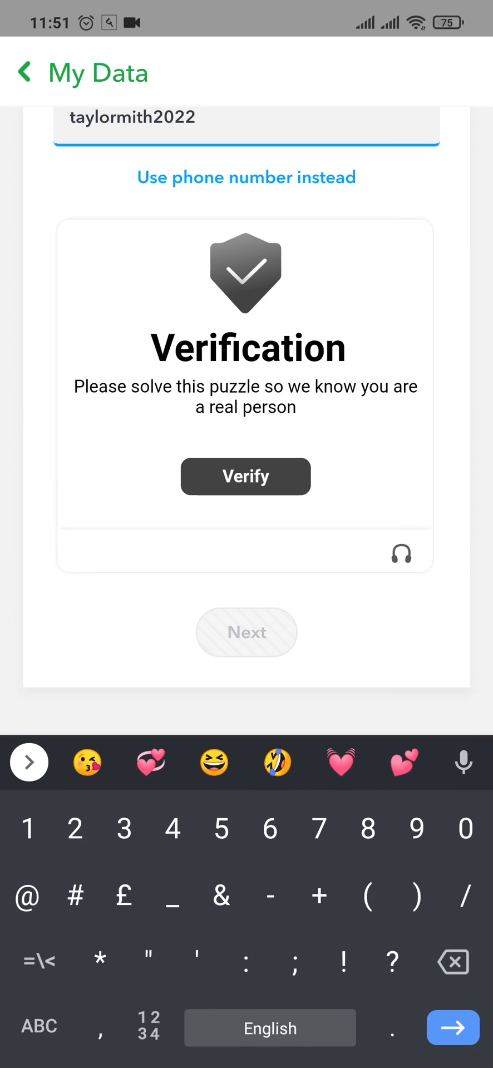
left_click(246, 477)
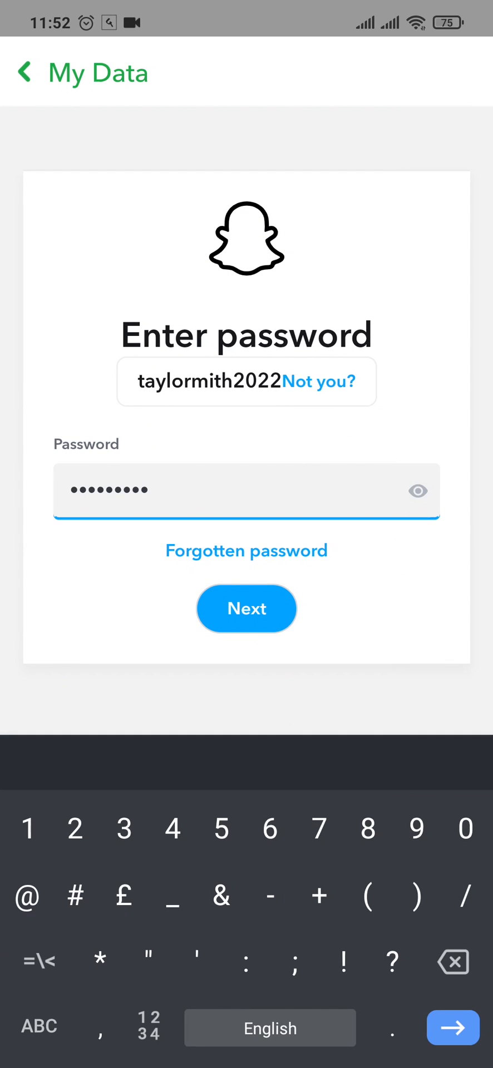
Submit the password and scroll down to the email and date range form
left_click(247, 609)
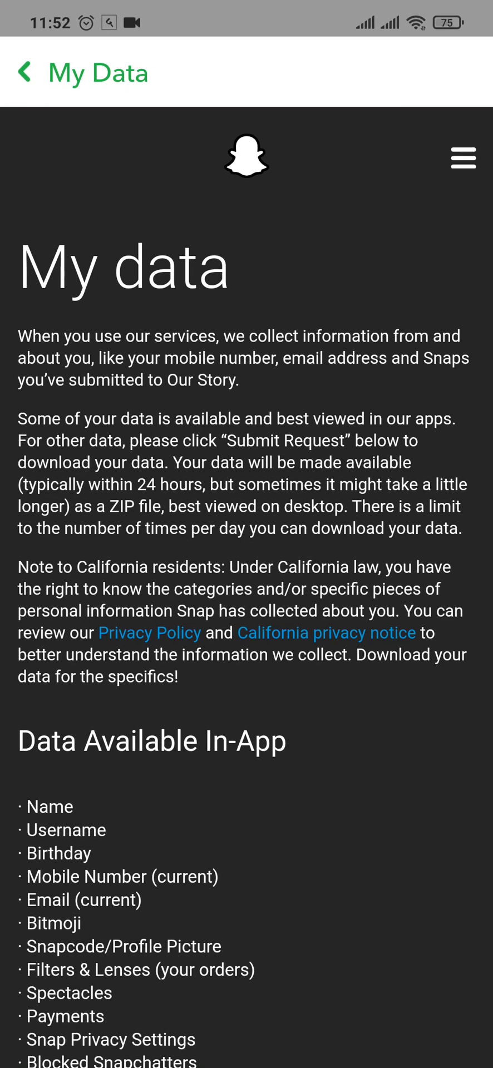
scroll("down", 3)
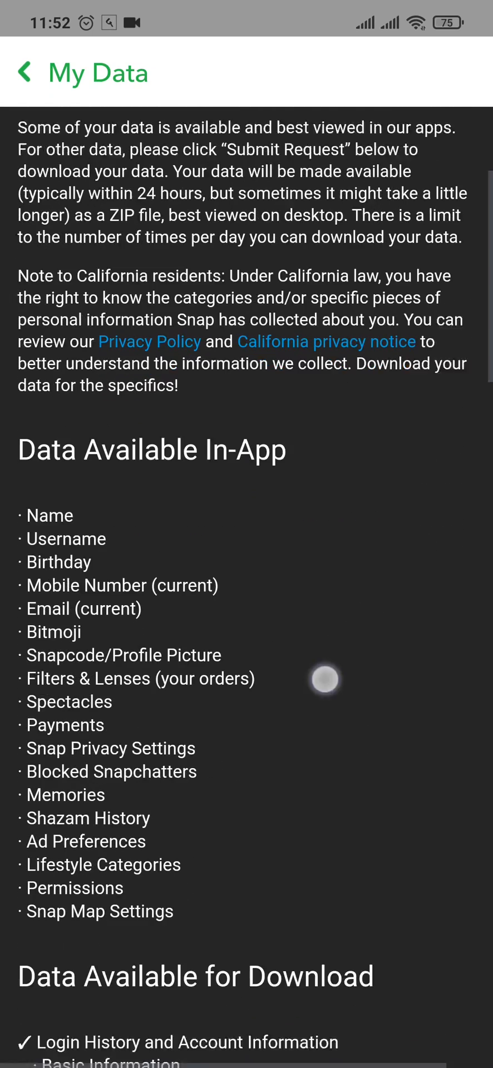
scroll("down", 3)
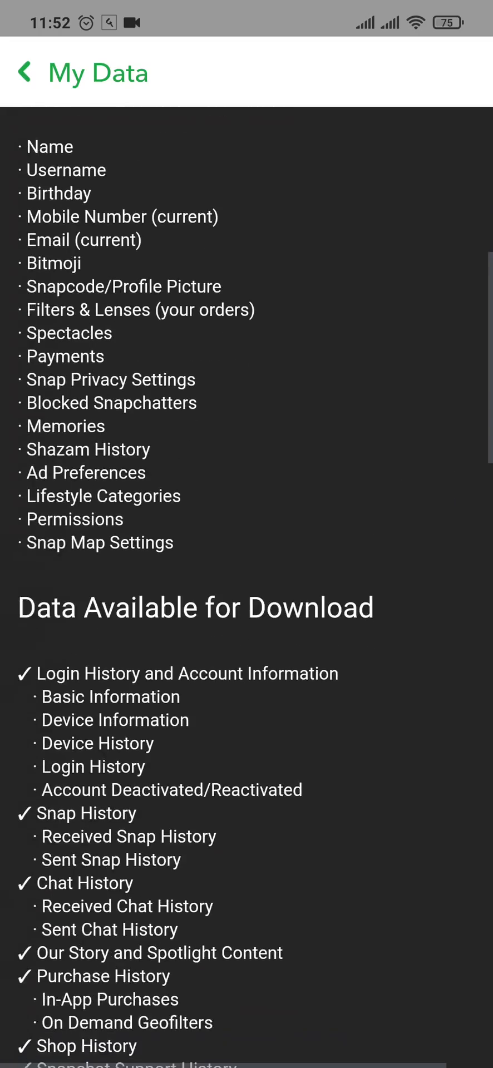
scroll("down", 3)
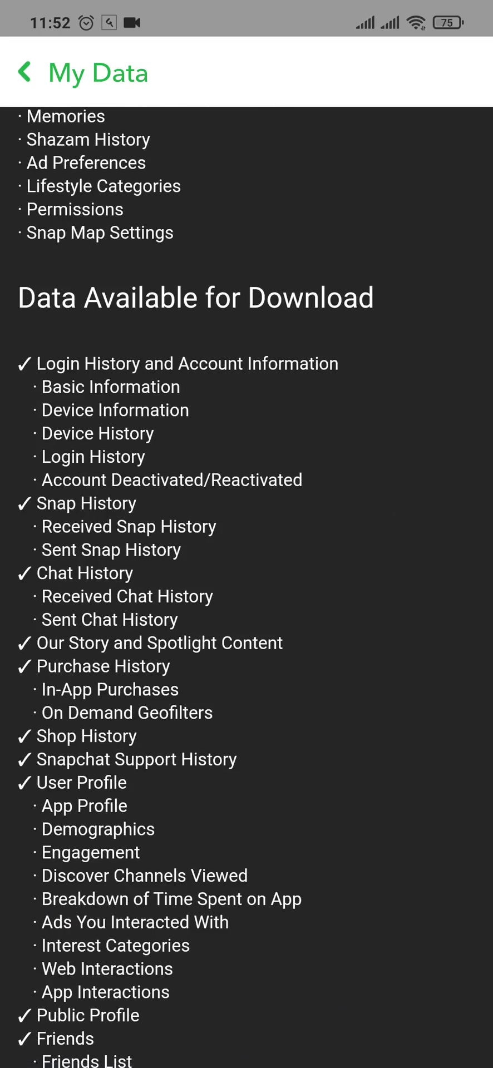
scroll("down", 3)
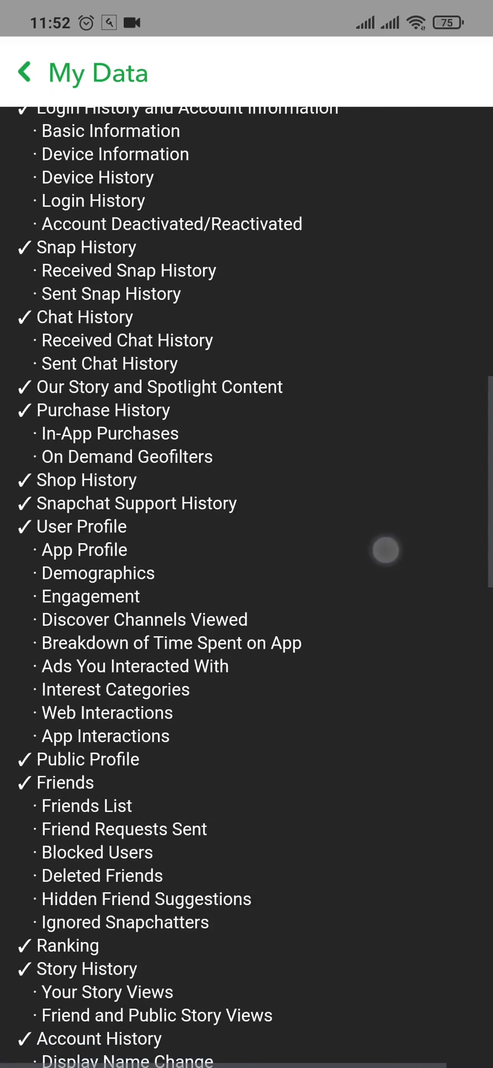
scroll("down", 3)
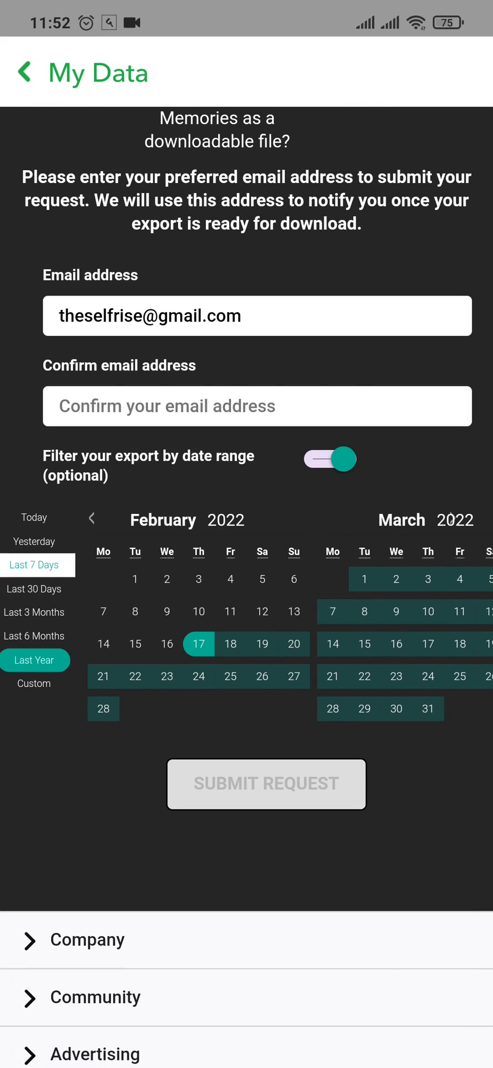
Choose the Last 30 Days preset and activate the Confirm email address field
left_click(34, 590)
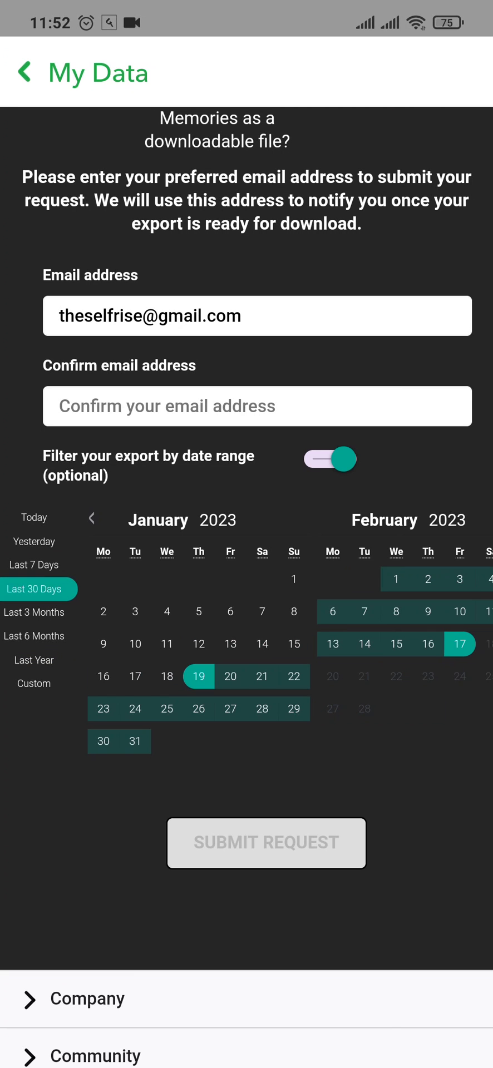
scroll("down", 3)
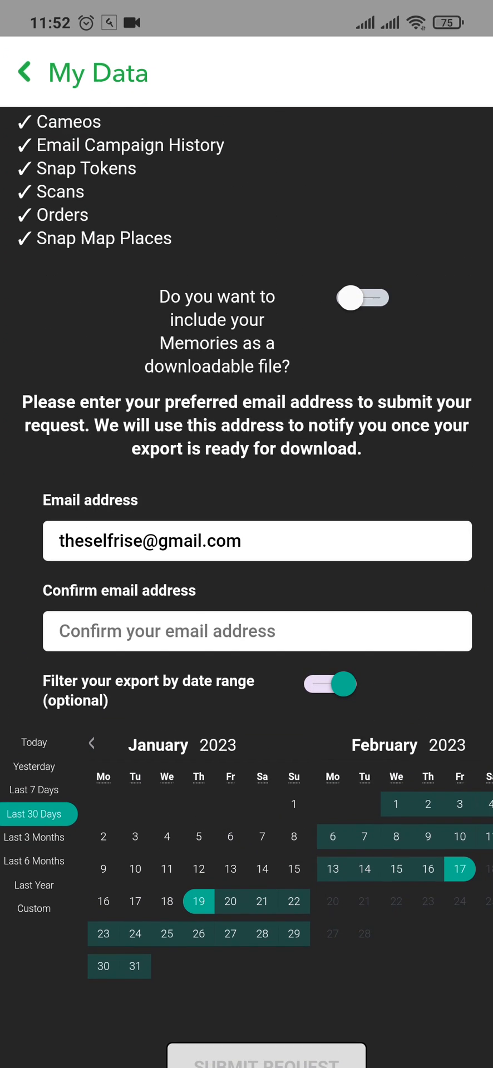
left_click(257, 631)
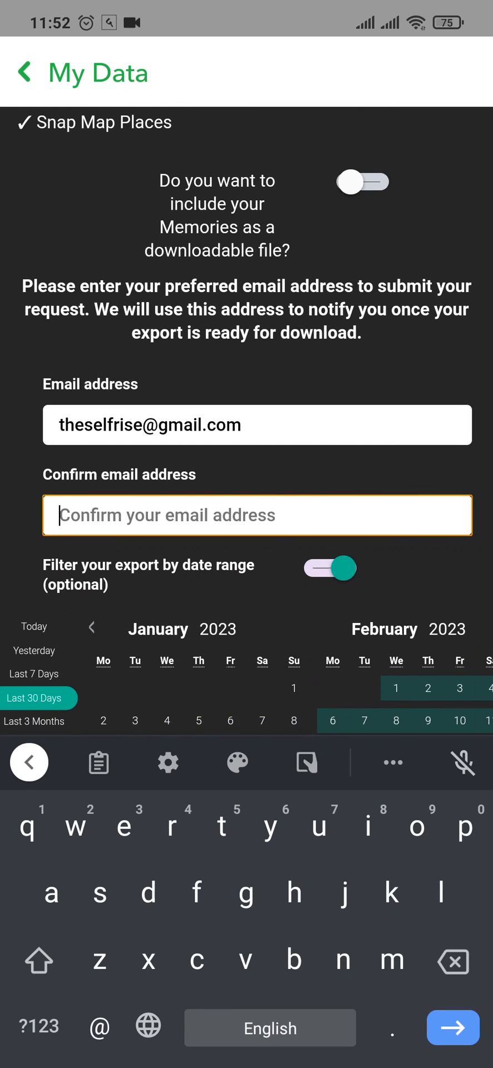